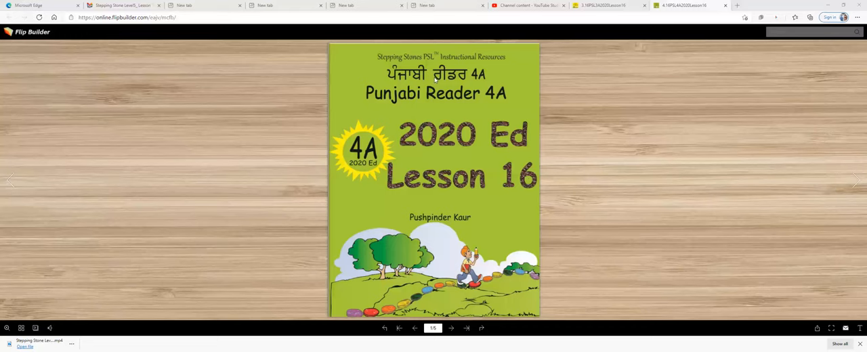
mouse_move(390, 103)
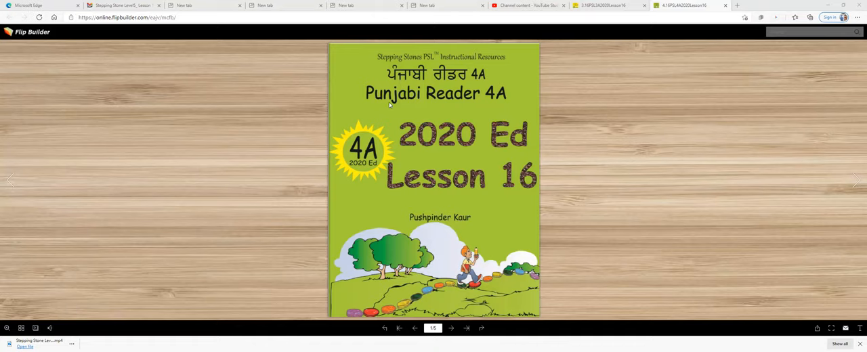
mouse_move(529, 151)
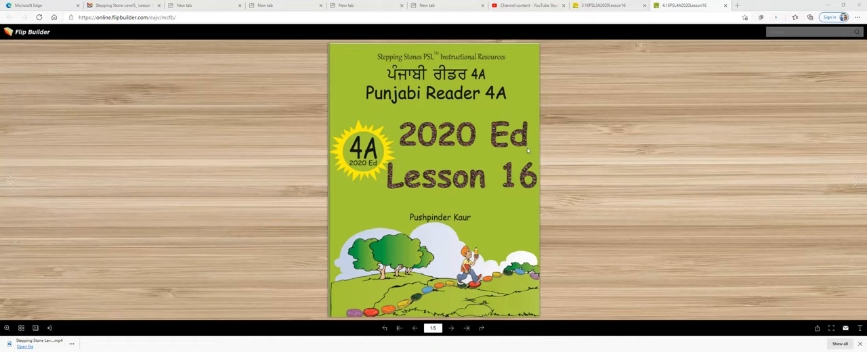
mouse_move(856, 184)
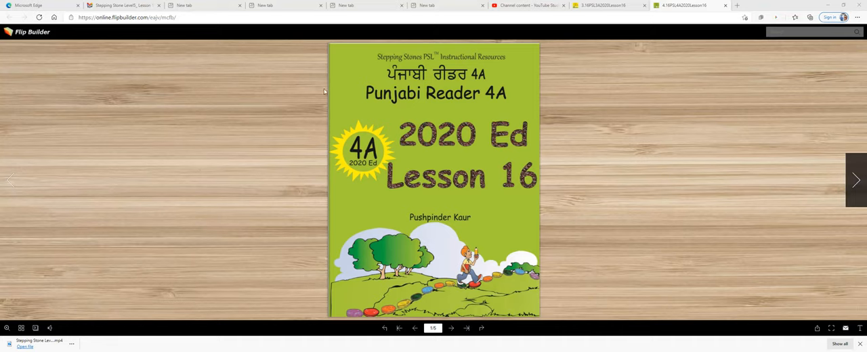
- Flip past the cover to the Lesson 16 'Organs on the Face' spread with its vocabulary table
click(856, 179)
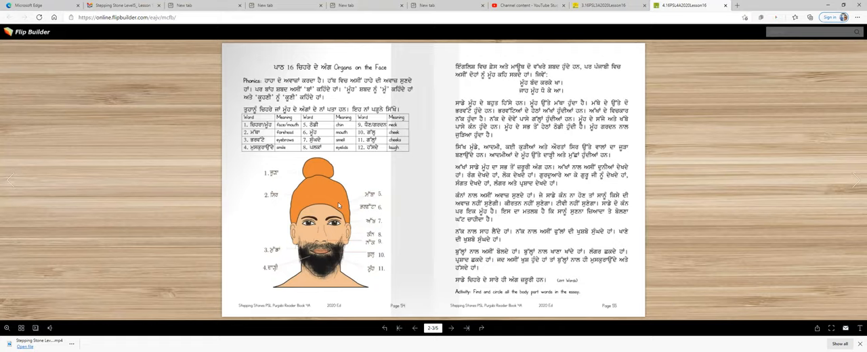
mouse_move(317, 190)
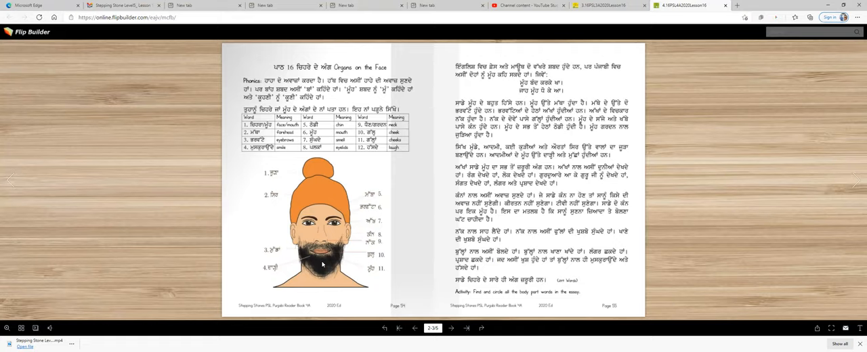
mouse_move(324, 264)
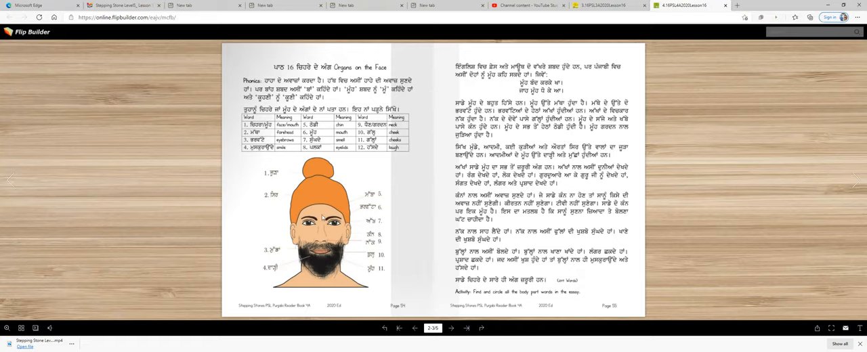
mouse_move(366, 252)
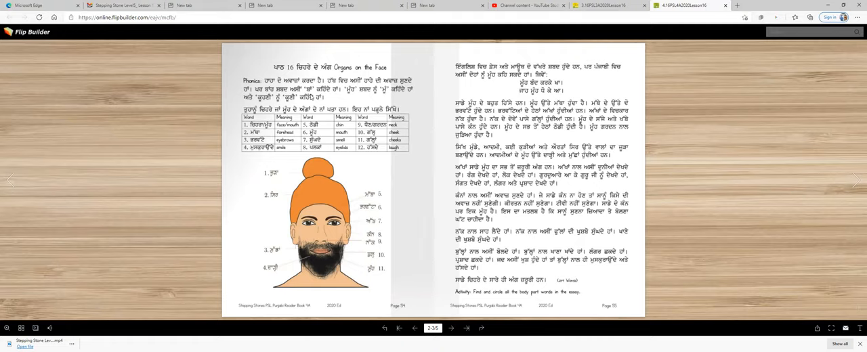
mouse_move(345, 109)
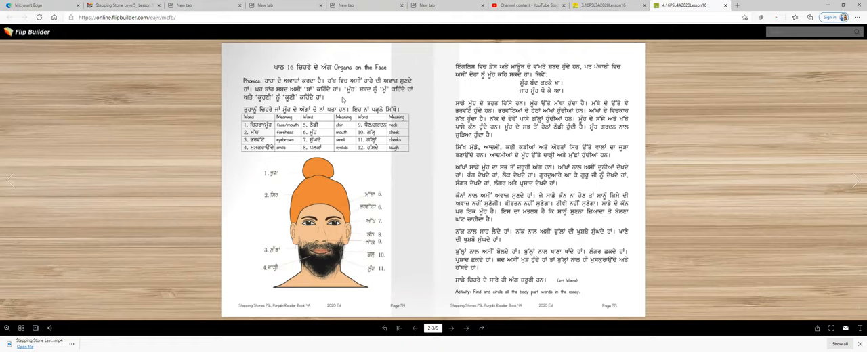
mouse_move(382, 95)
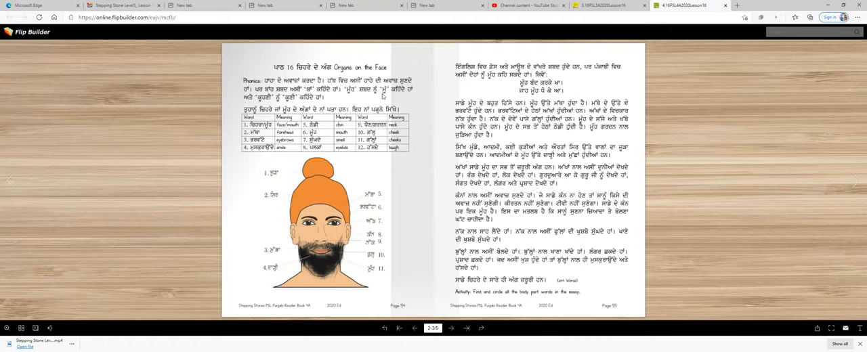
mouse_move(407, 97)
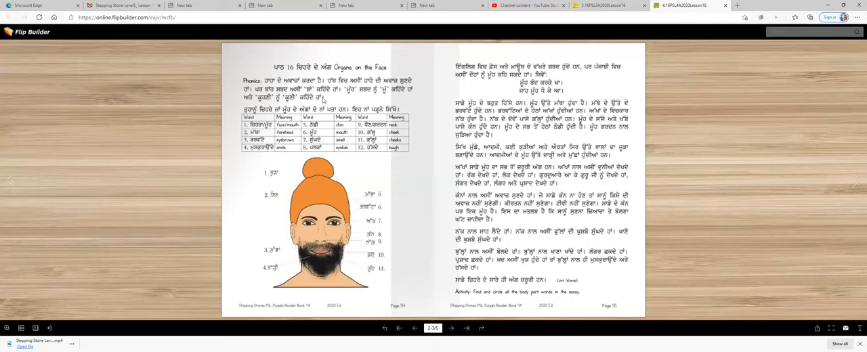
mouse_move(349, 100)
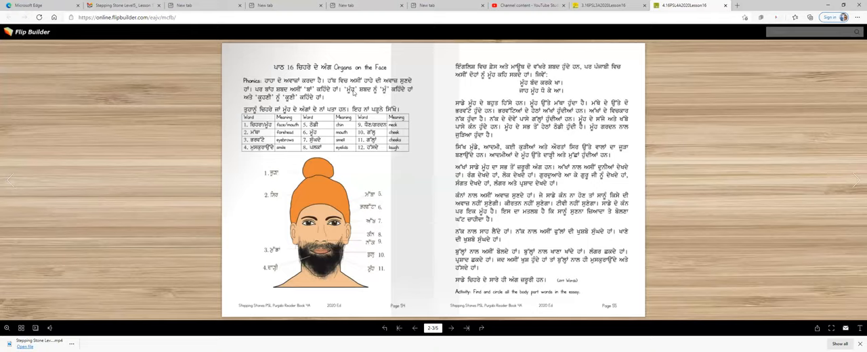
mouse_move(355, 100)
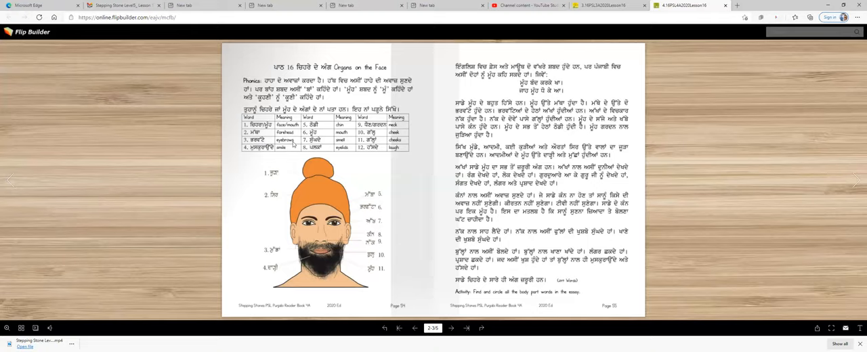
mouse_move(284, 155)
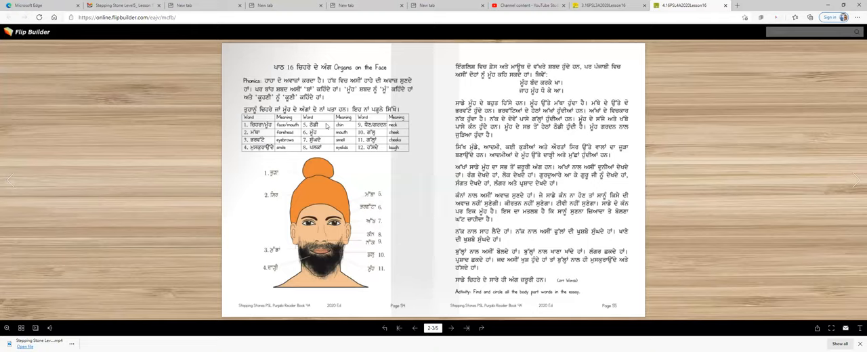
mouse_move(282, 151)
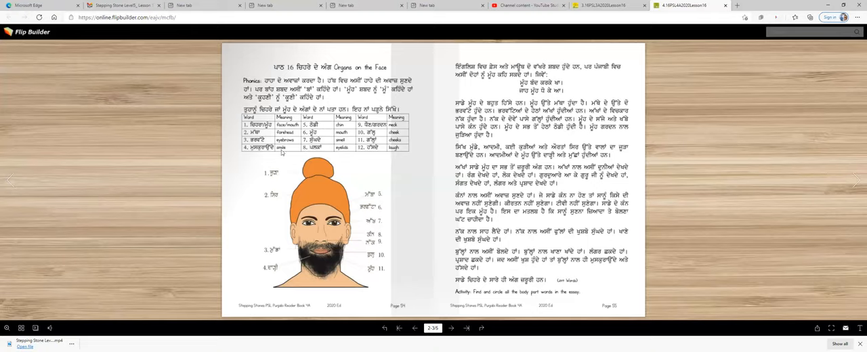
mouse_move(267, 151)
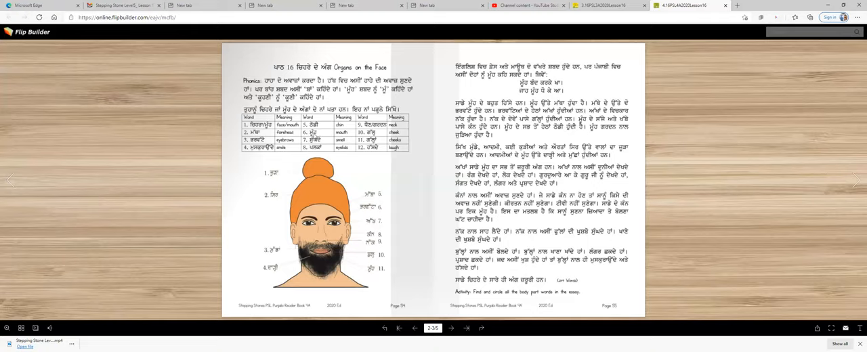
mouse_move(334, 151)
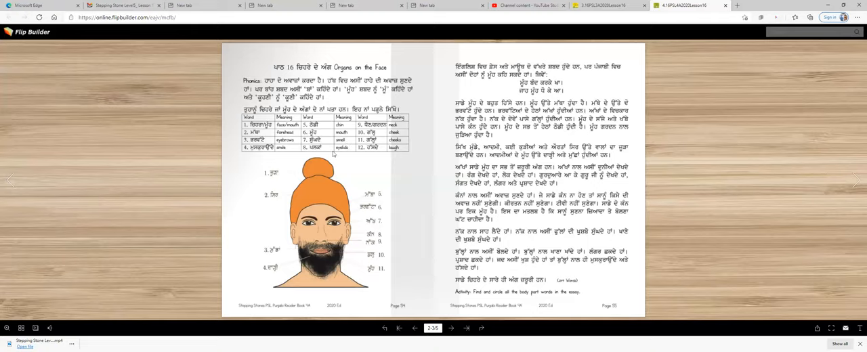
mouse_move(346, 155)
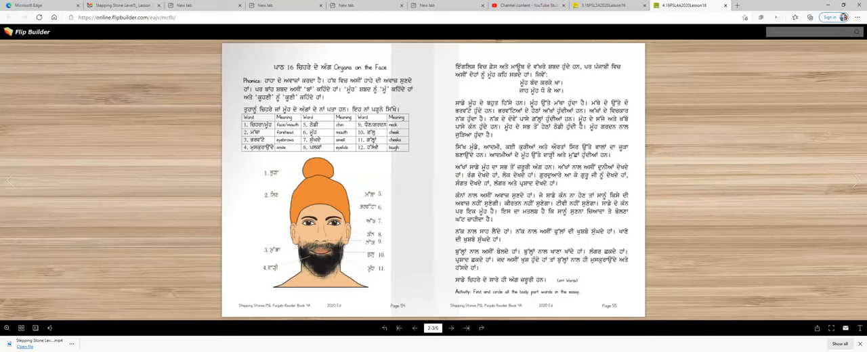
mouse_move(374, 155)
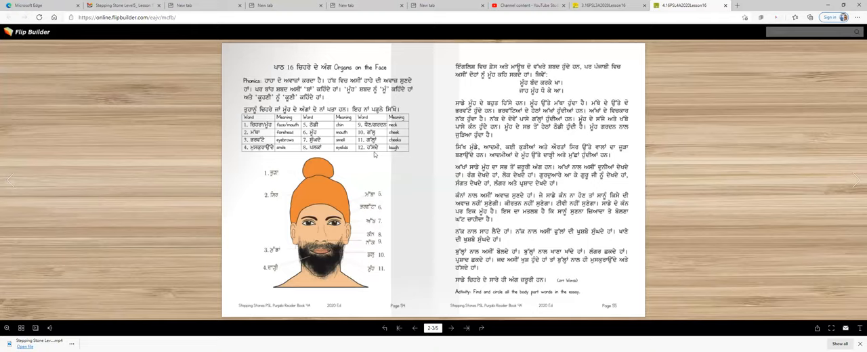
mouse_move(399, 152)
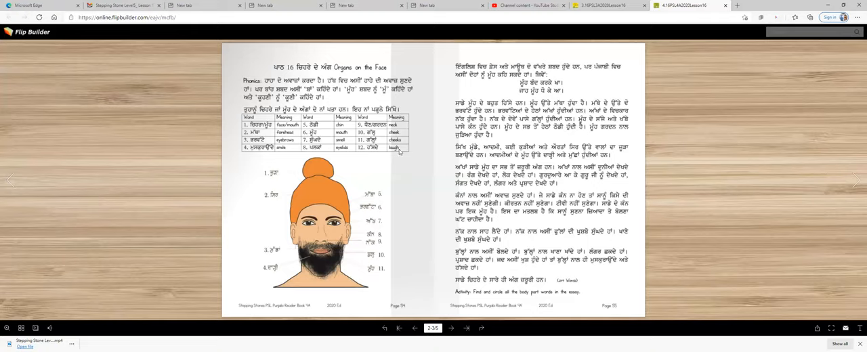
mouse_move(320, 258)
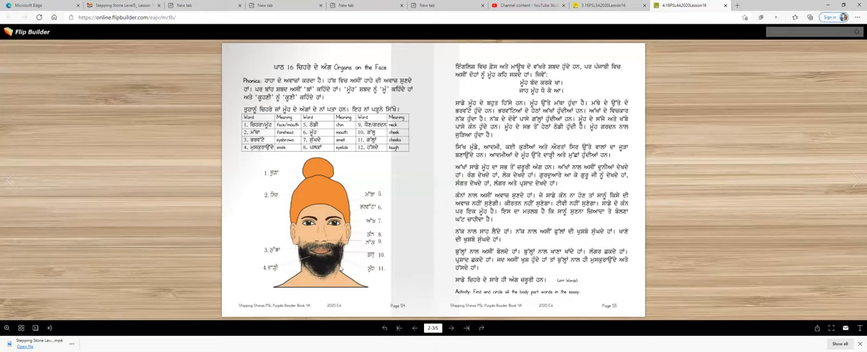
mouse_move(318, 271)
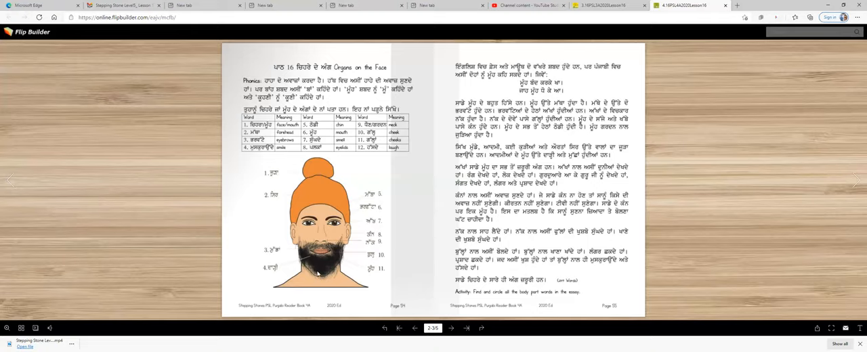
mouse_move(320, 200)
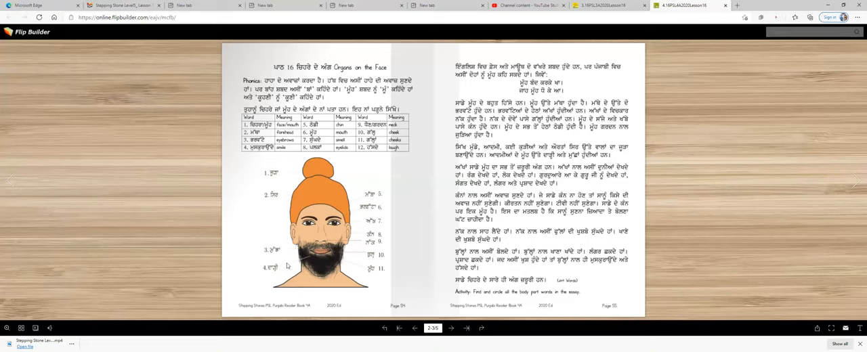
mouse_move(412, 208)
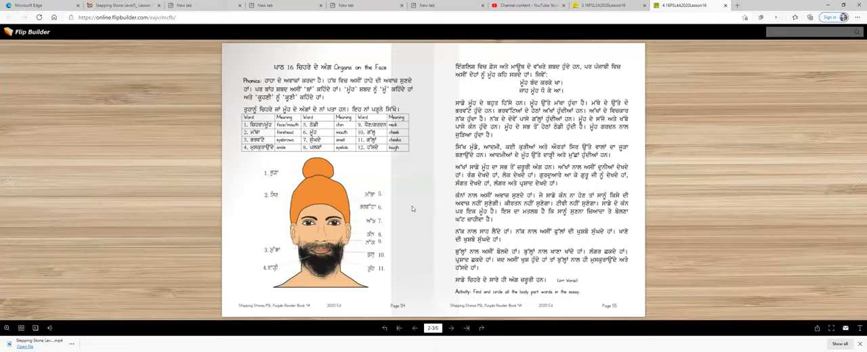
mouse_move(324, 215)
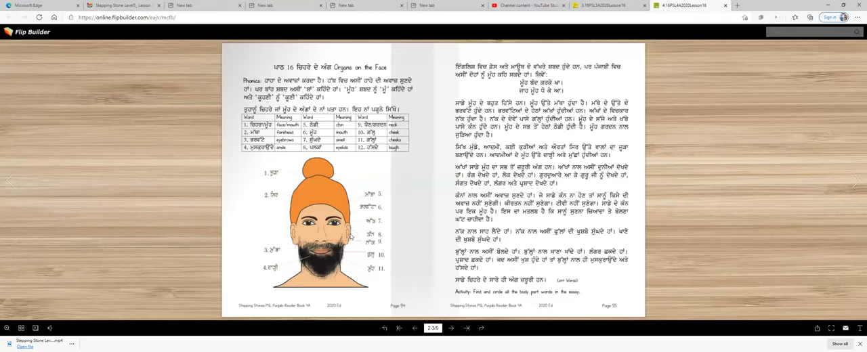
mouse_move(347, 245)
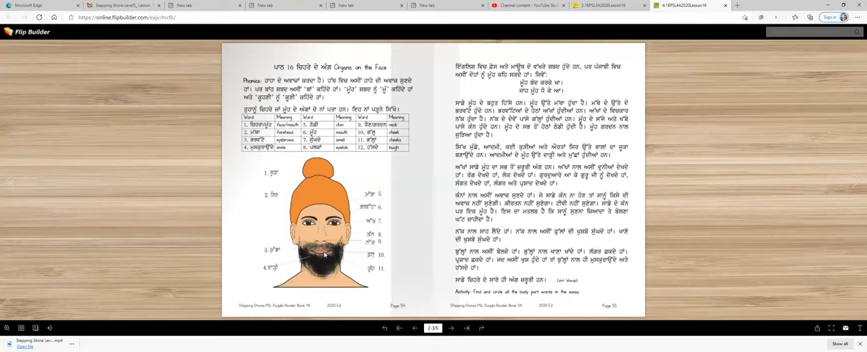
mouse_move(323, 258)
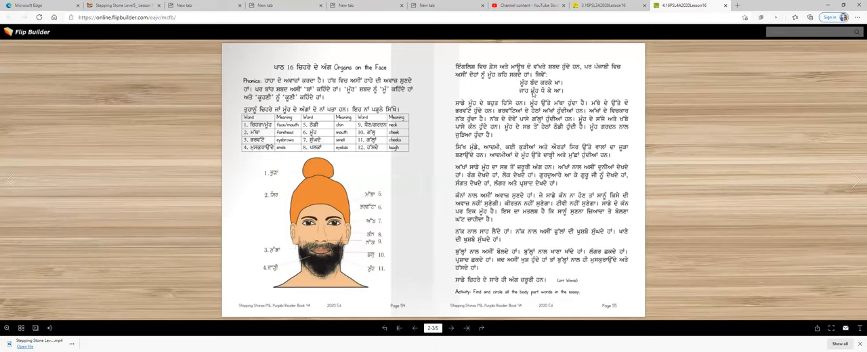
mouse_move(528, 102)
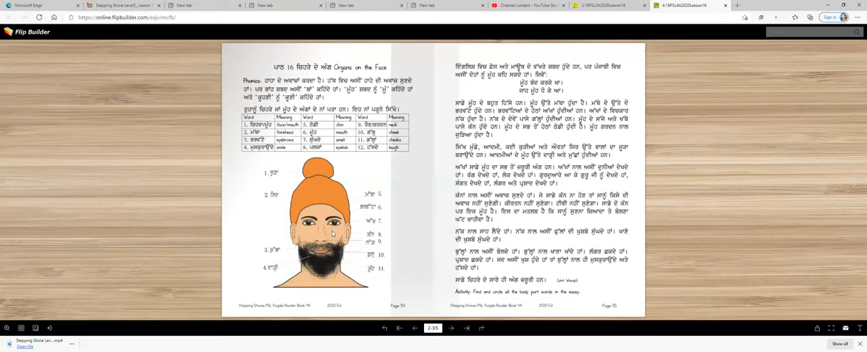
mouse_move(449, 152)
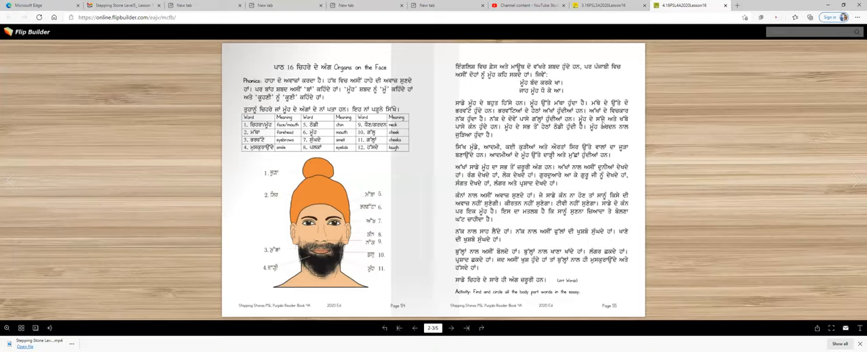
mouse_move(507, 135)
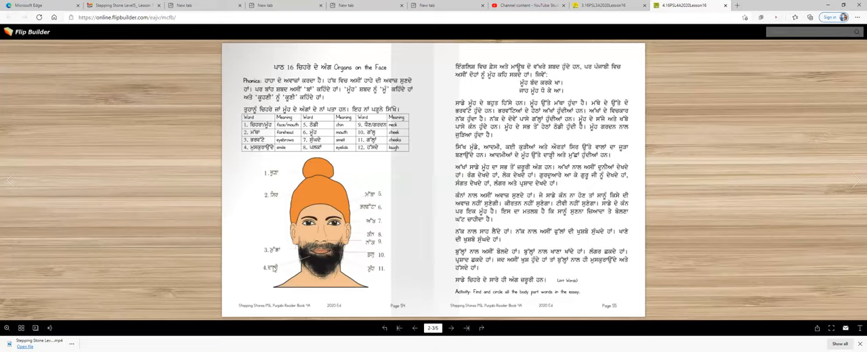
mouse_move(315, 273)
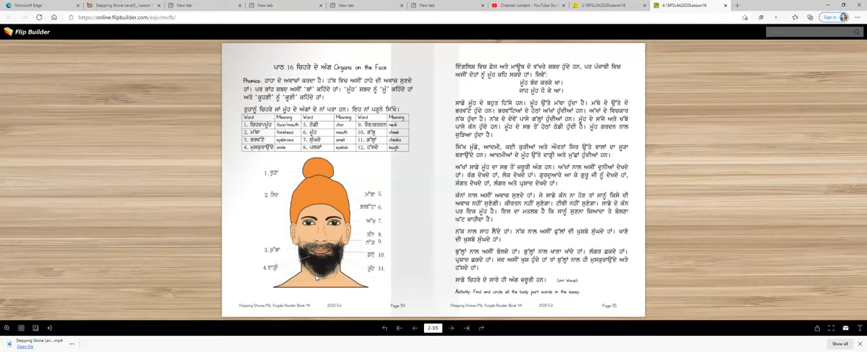
mouse_move(315, 279)
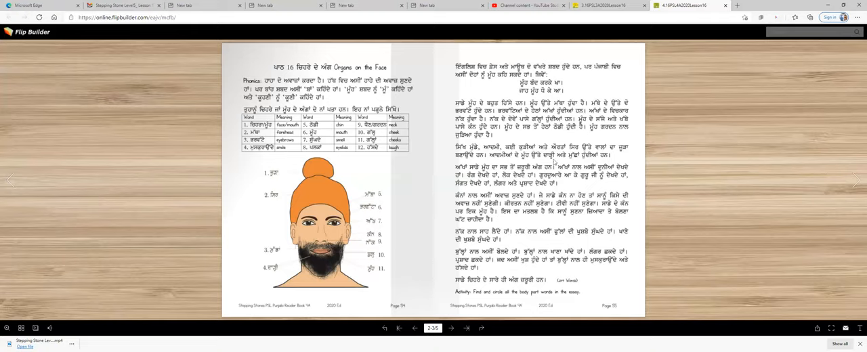
mouse_move(628, 133)
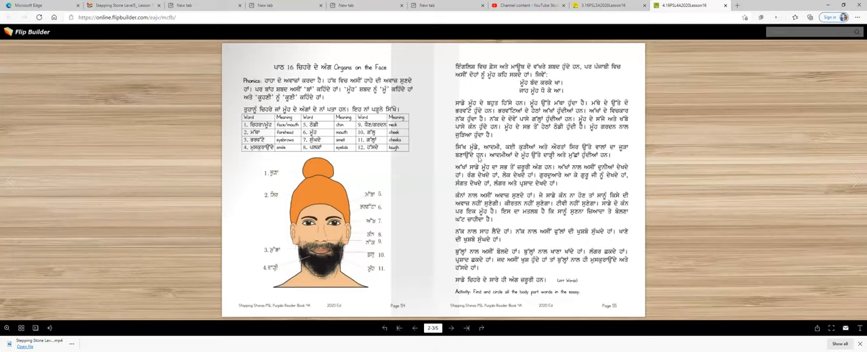
mouse_move(360, 224)
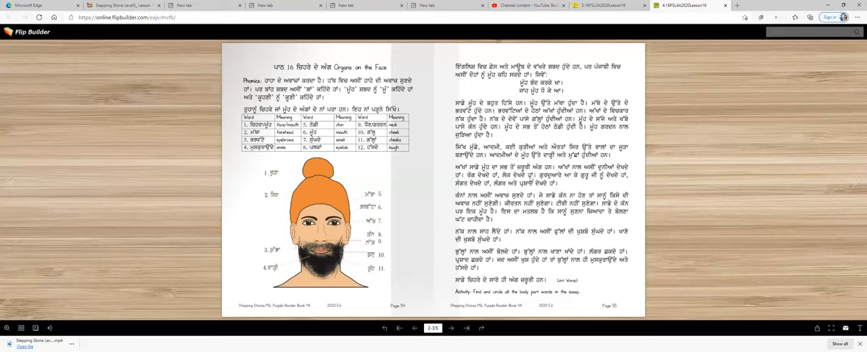
mouse_move(607, 183)
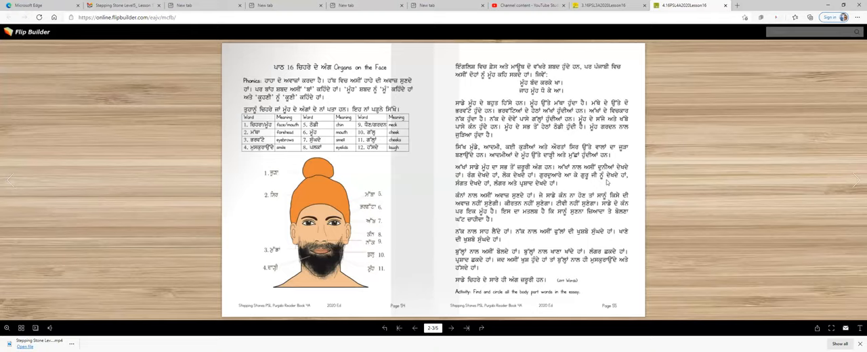
mouse_move(607, 182)
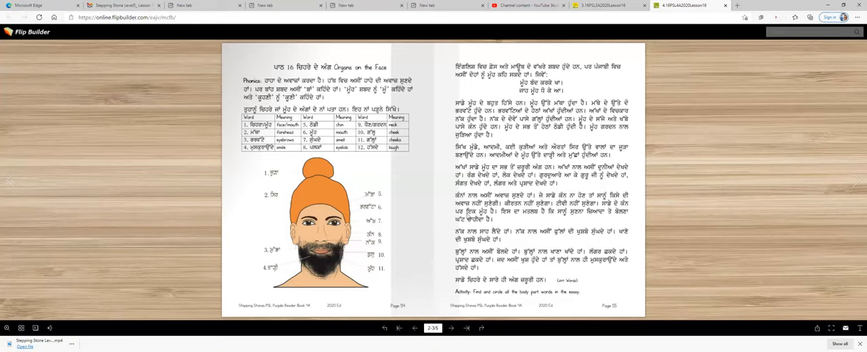
mouse_move(543, 220)
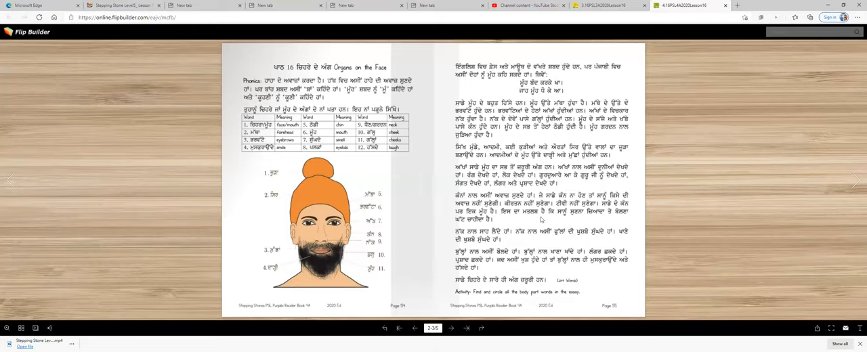
mouse_move(575, 220)
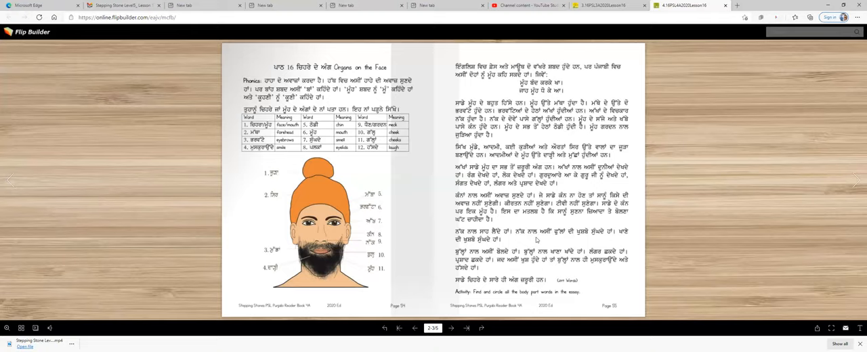
mouse_move(601, 237)
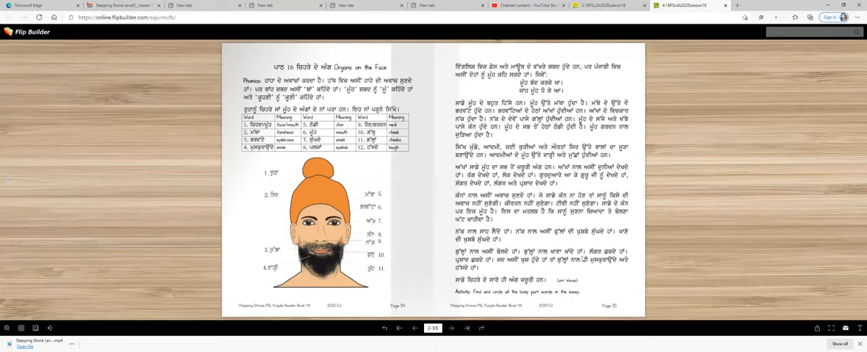
mouse_move(640, 257)
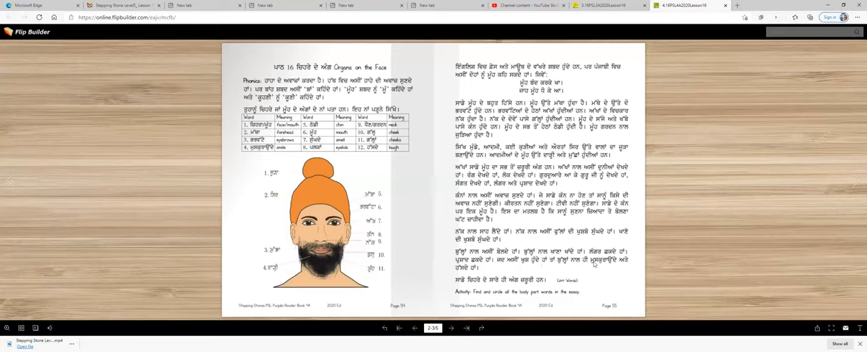
mouse_move(426, 286)
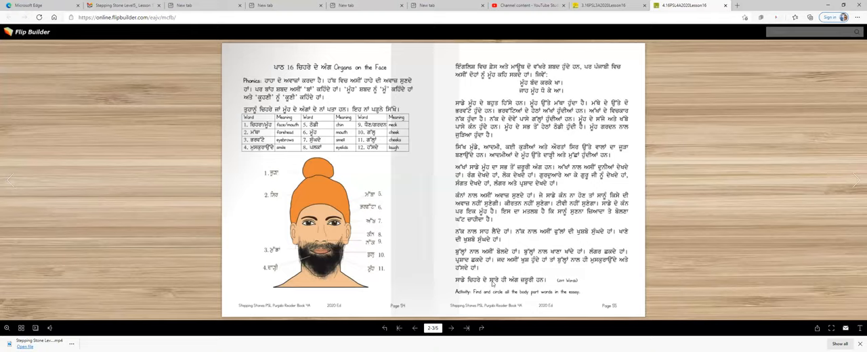
mouse_move(553, 289)
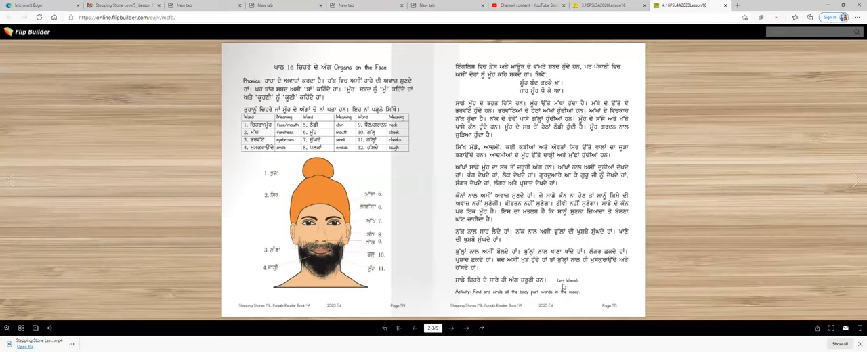
mouse_move(574, 284)
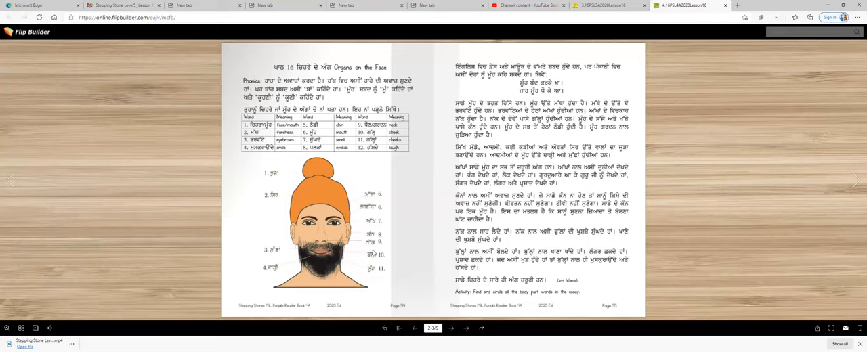
mouse_move(802, 278)
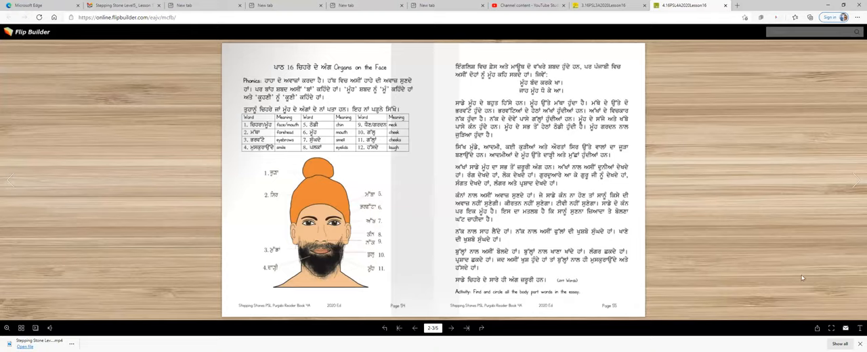
mouse_move(857, 184)
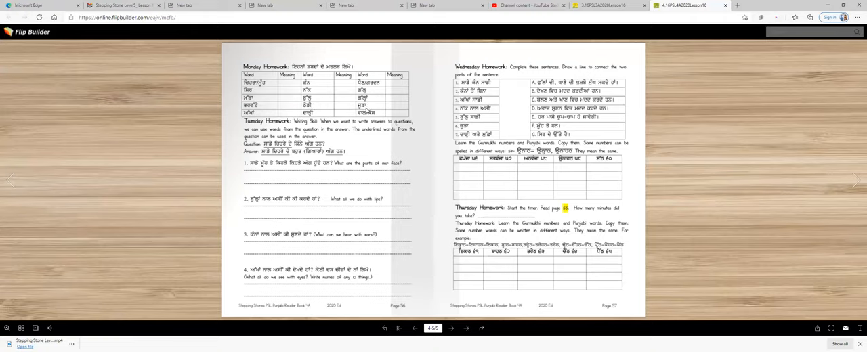
mouse_move(384, 103)
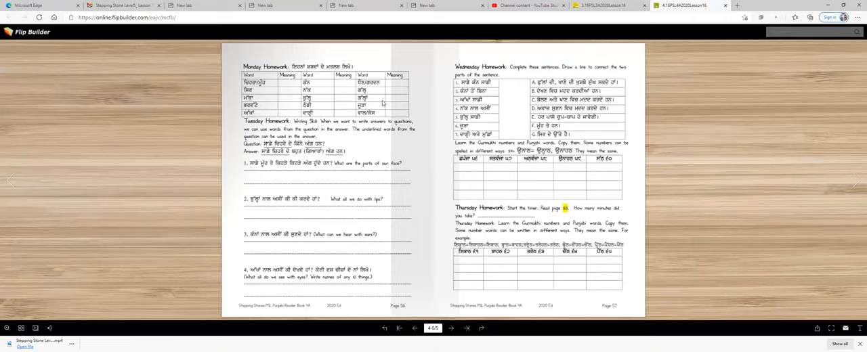
mouse_move(396, 100)
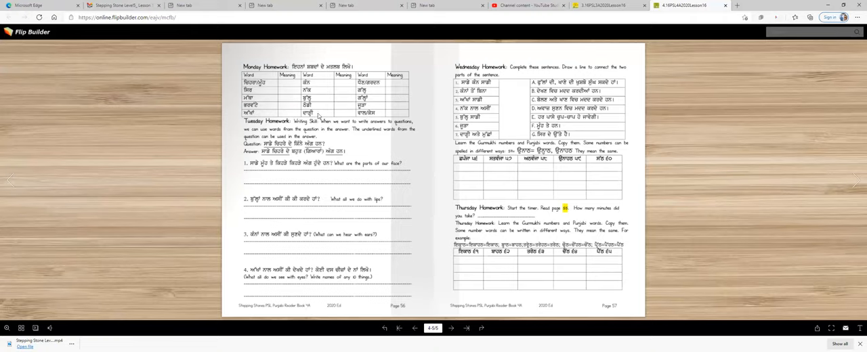
mouse_move(345, 108)
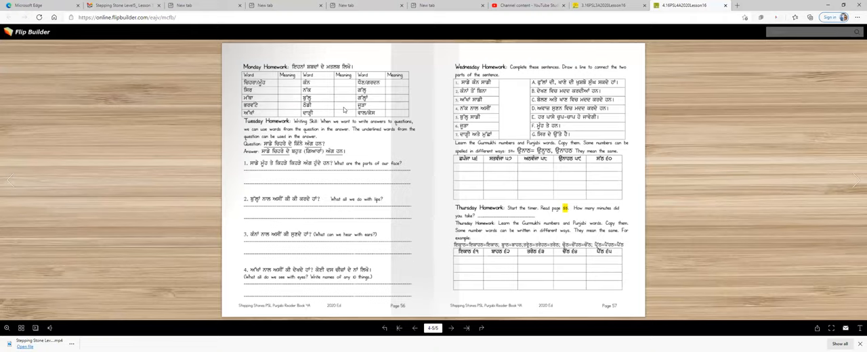
mouse_move(393, 99)
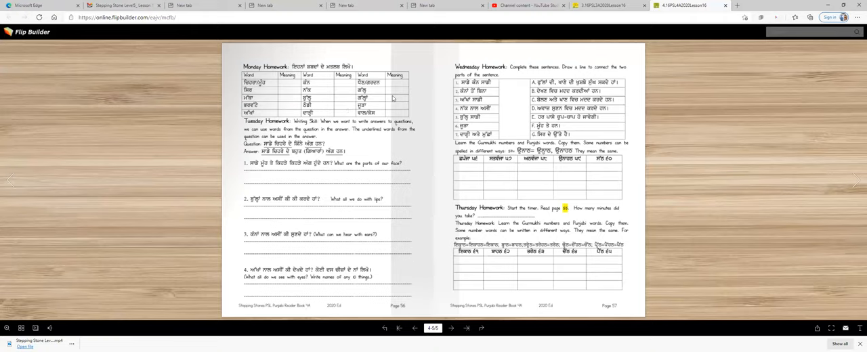
mouse_move(290, 137)
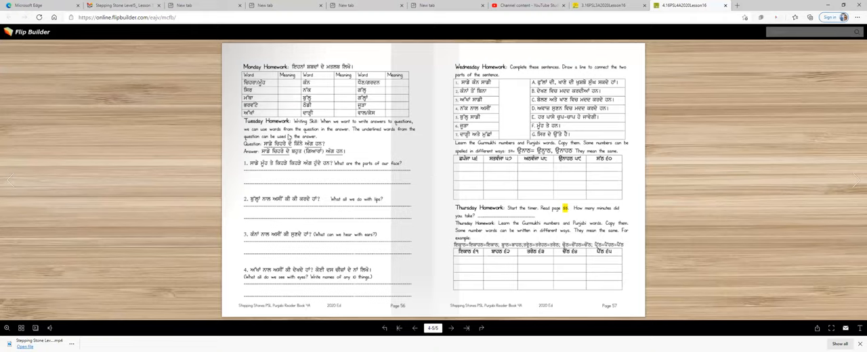
mouse_move(312, 129)
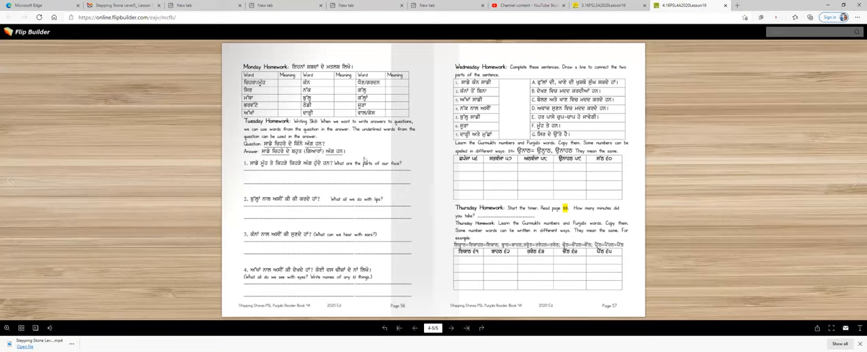
mouse_move(392, 133)
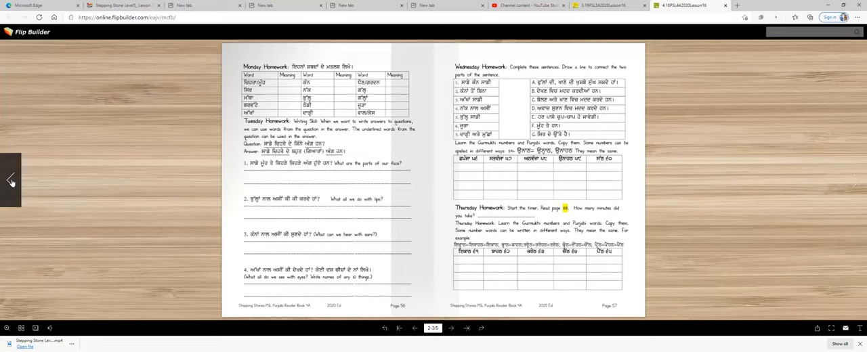
- Flip back to the 'Organs on the Face' spread (pages 54–55), then forward to the Monday–Thursday homework pages (56–57)
click(10, 182)
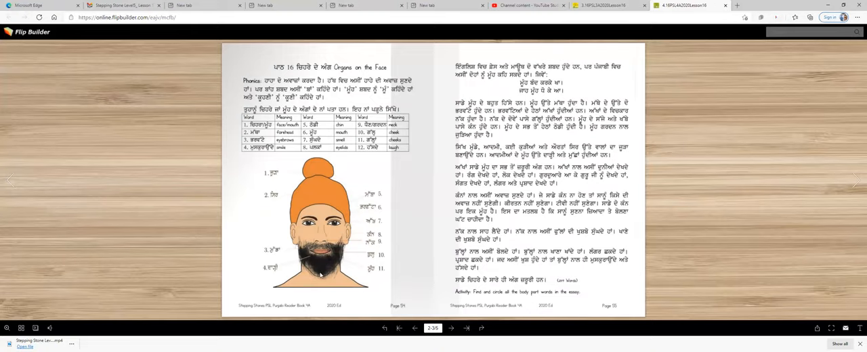
mouse_move(857, 182)
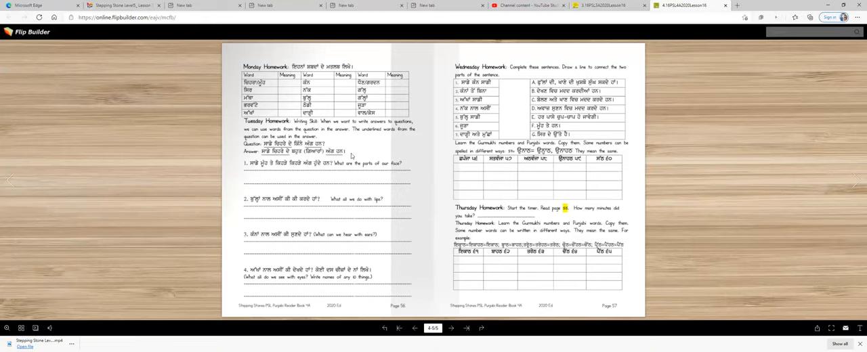
mouse_move(327, 157)
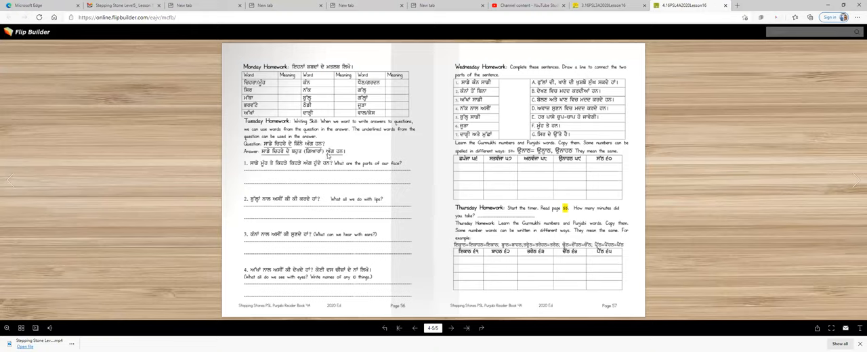
mouse_move(350, 157)
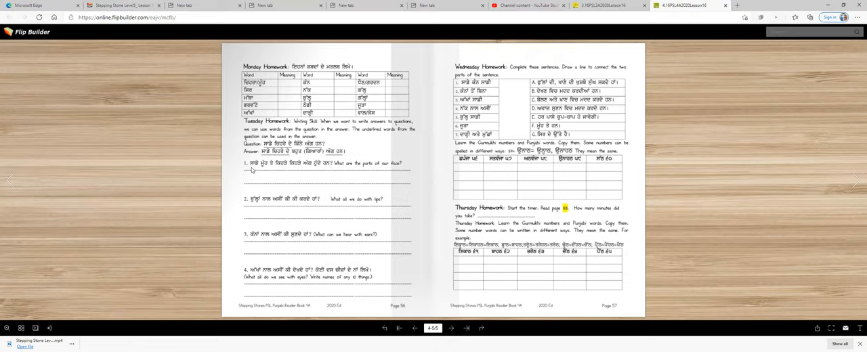
mouse_move(317, 168)
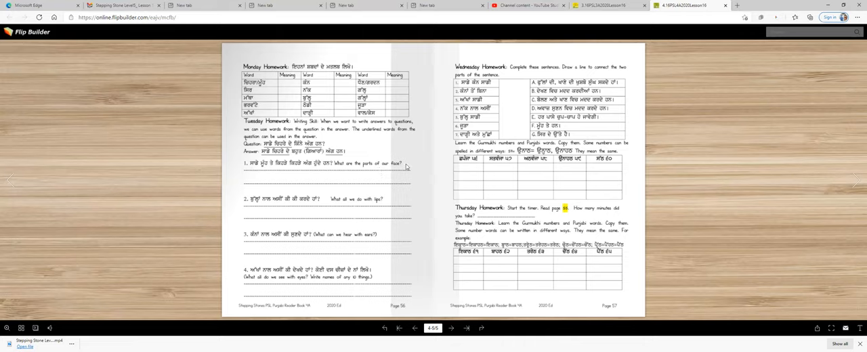
click(11, 179)
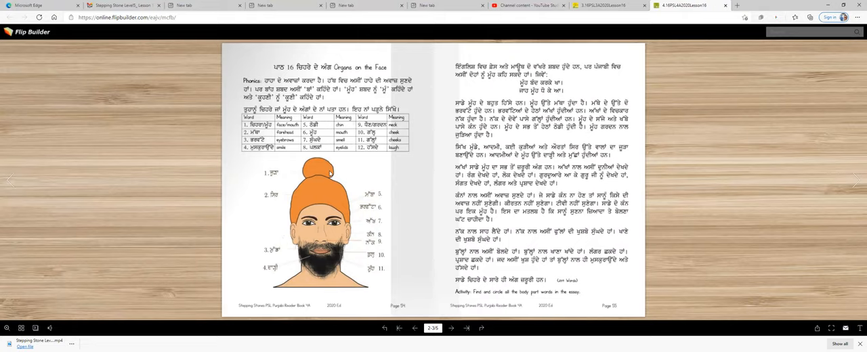
mouse_move(258, 256)
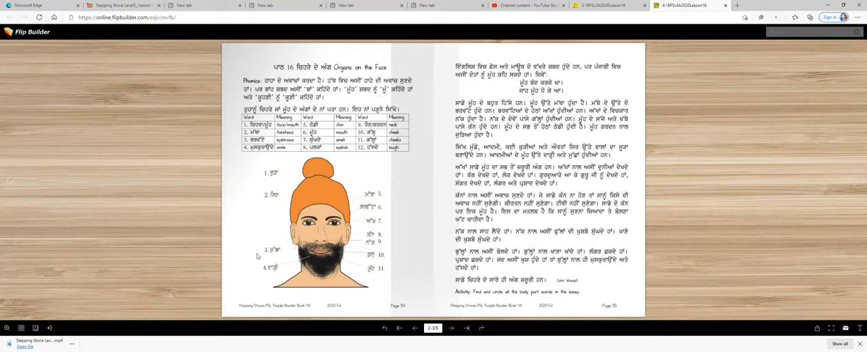
mouse_move(791, 203)
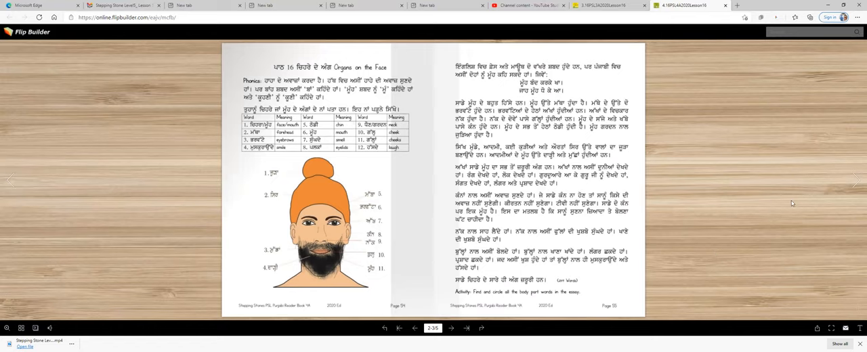
click(463, 335)
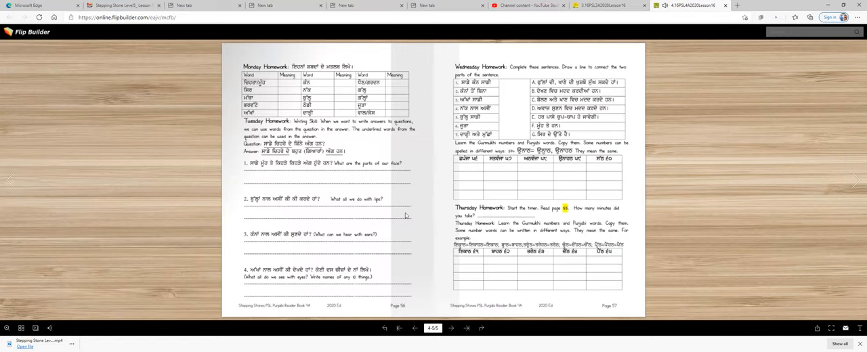
mouse_move(298, 235)
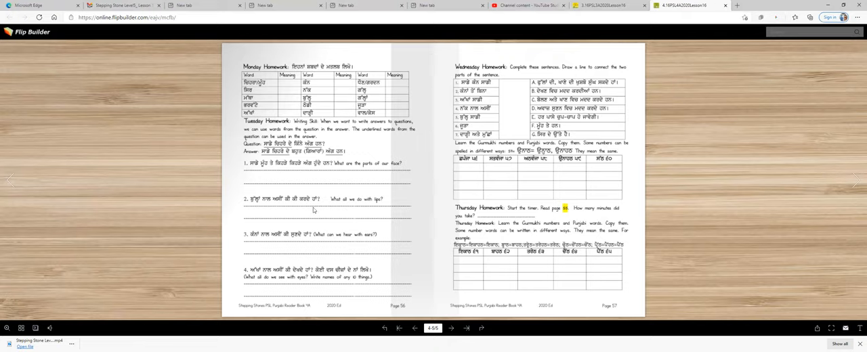
mouse_move(303, 206)
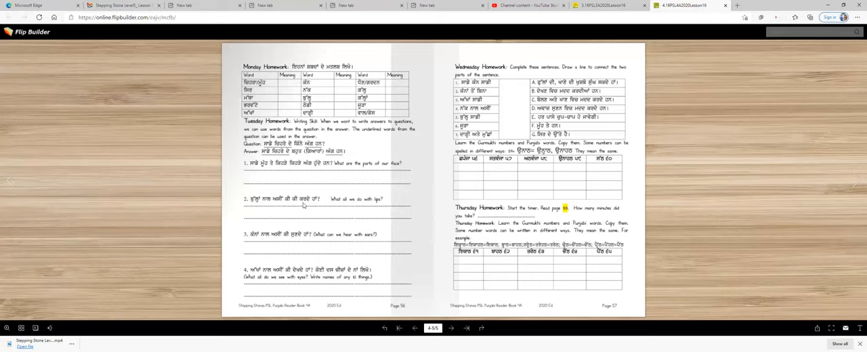
mouse_move(290, 204)
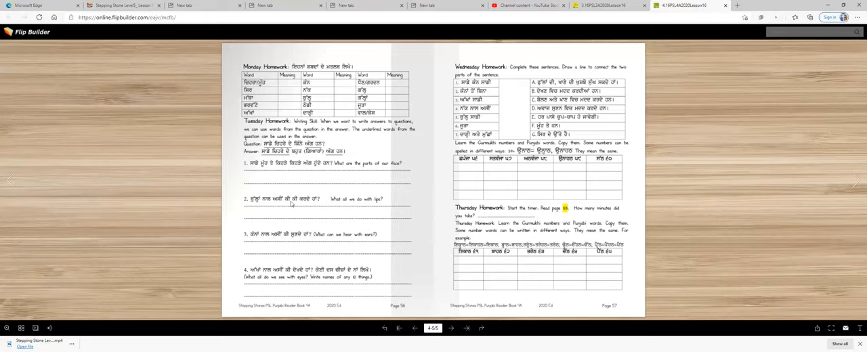
mouse_move(287, 206)
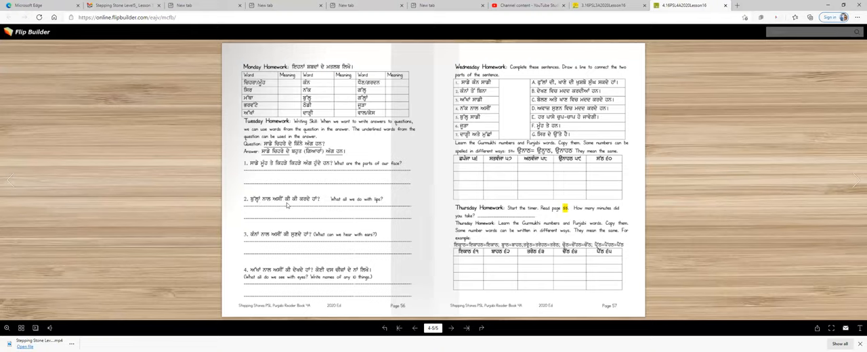
mouse_move(49, 190)
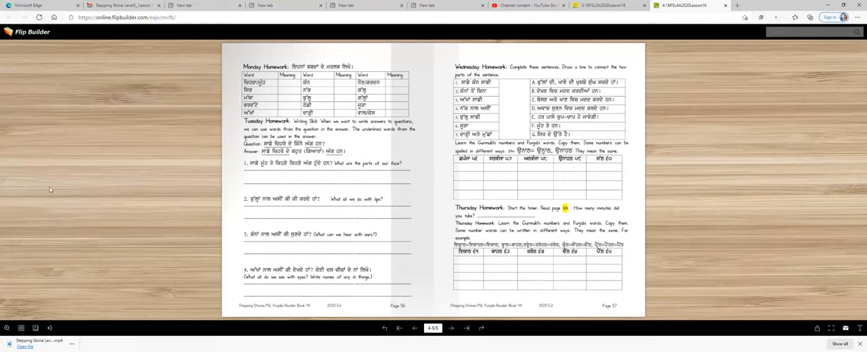
click(412, 328)
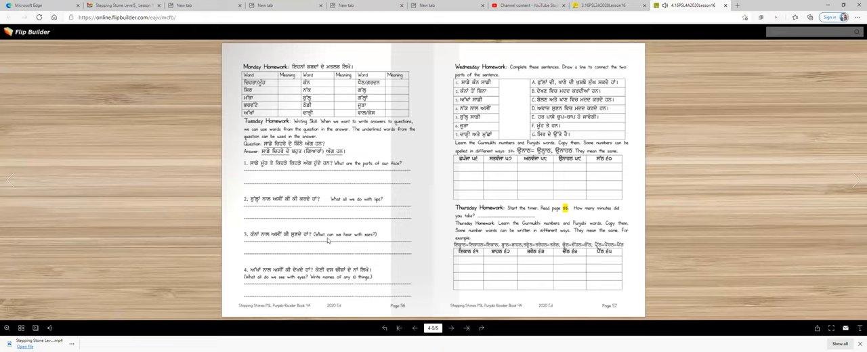
mouse_move(374, 257)
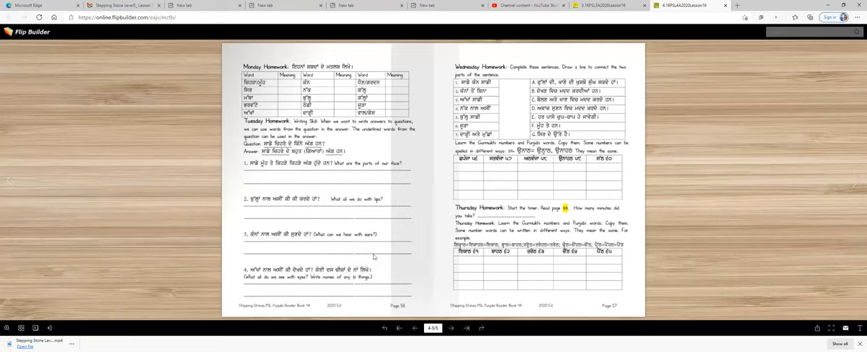
mouse_move(375, 249)
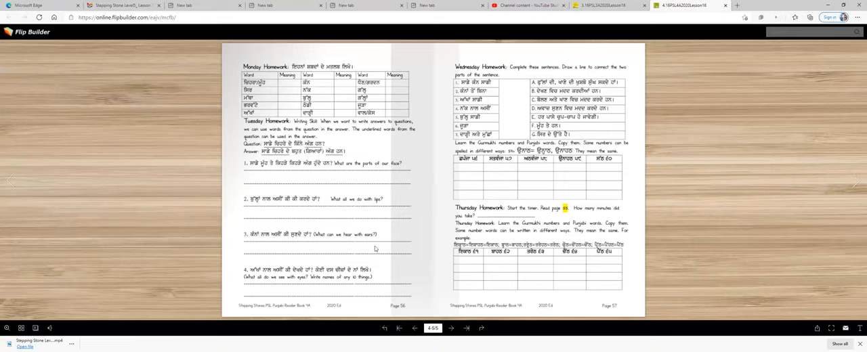
mouse_move(377, 239)
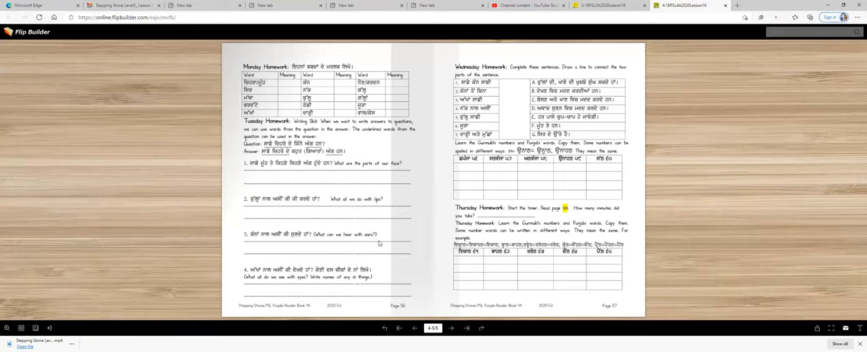
mouse_move(359, 244)
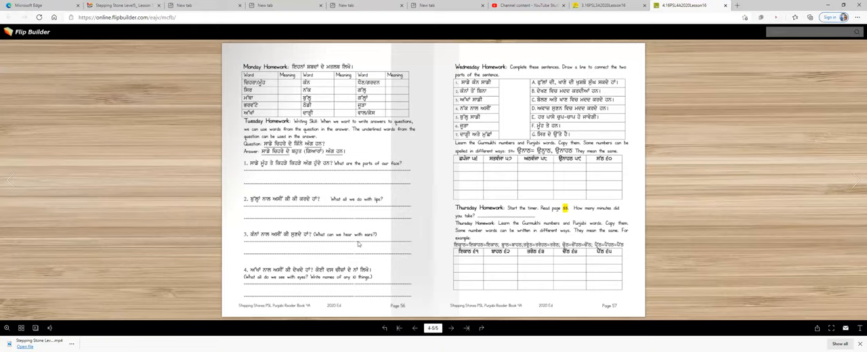
mouse_move(344, 251)
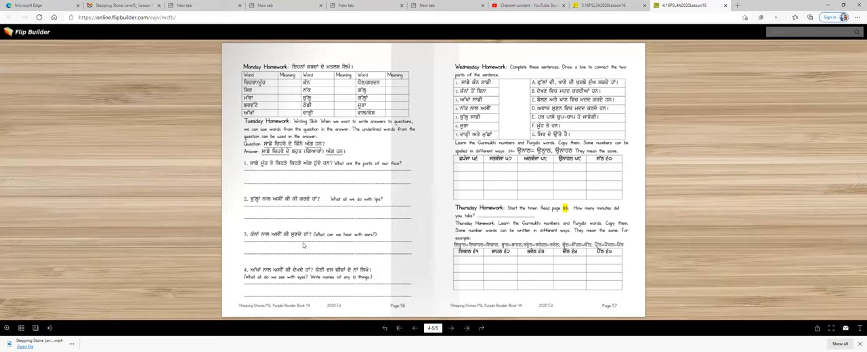
mouse_move(271, 279)
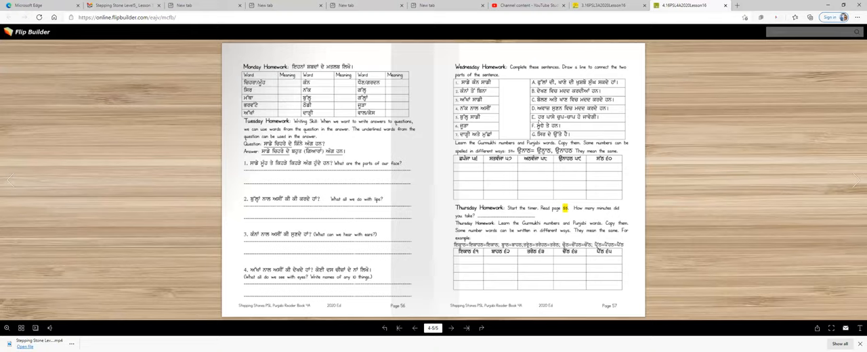
mouse_move(518, 99)
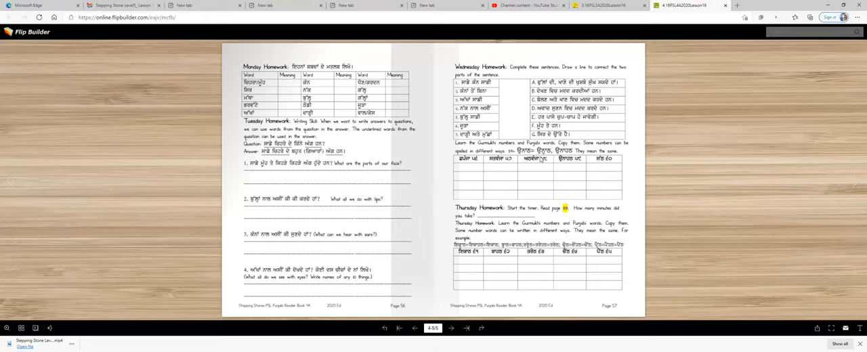
mouse_move(503, 197)
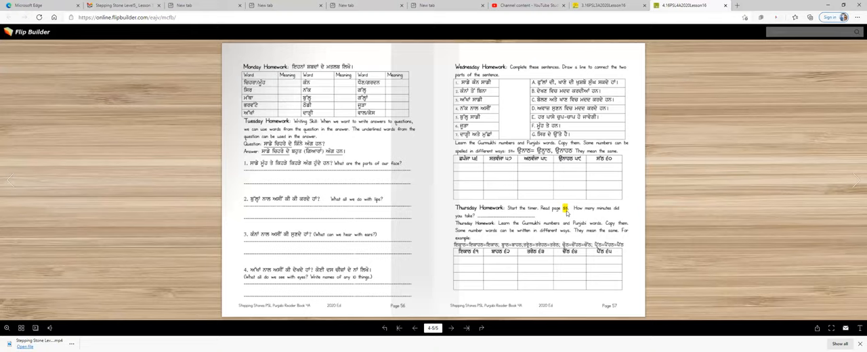
mouse_move(355, 239)
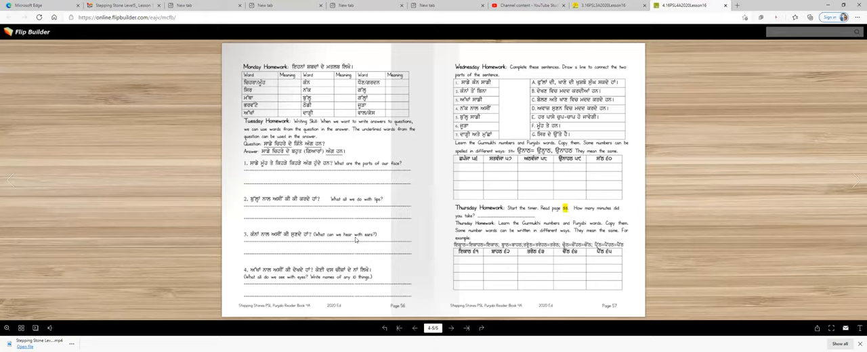
mouse_move(580, 218)
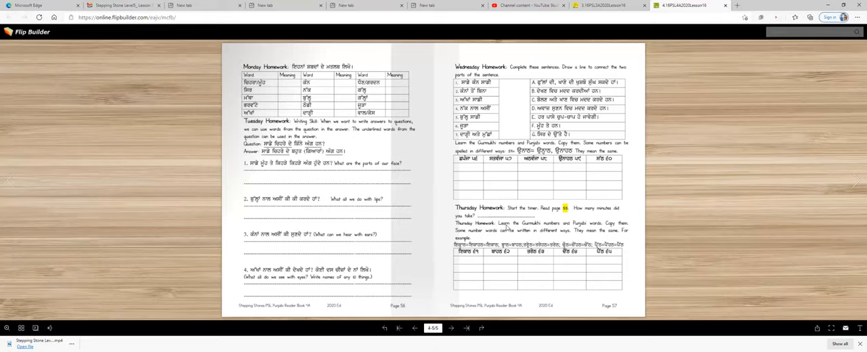
mouse_move(525, 217)
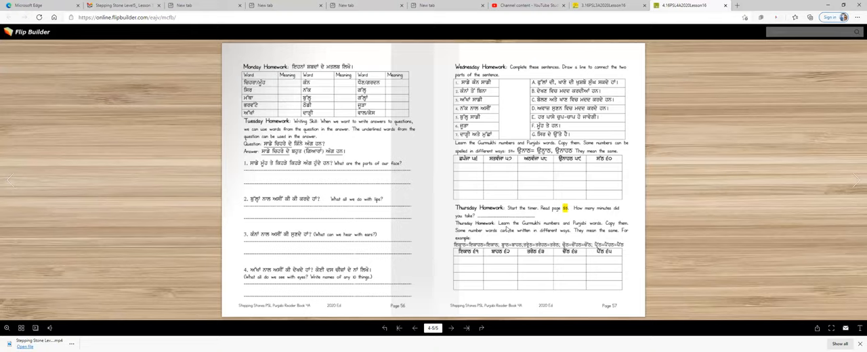
mouse_move(613, 260)
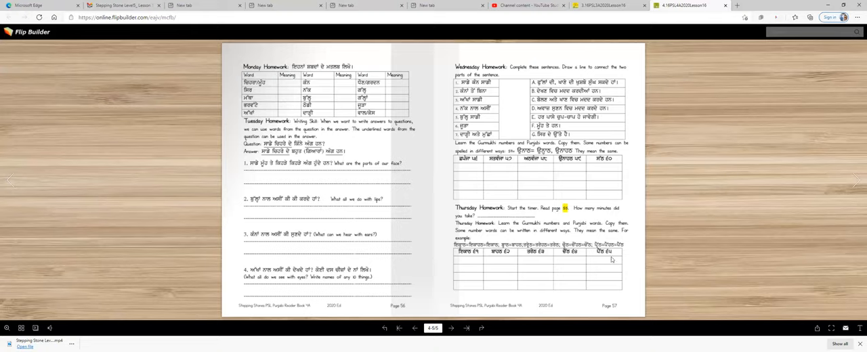
mouse_move(612, 260)
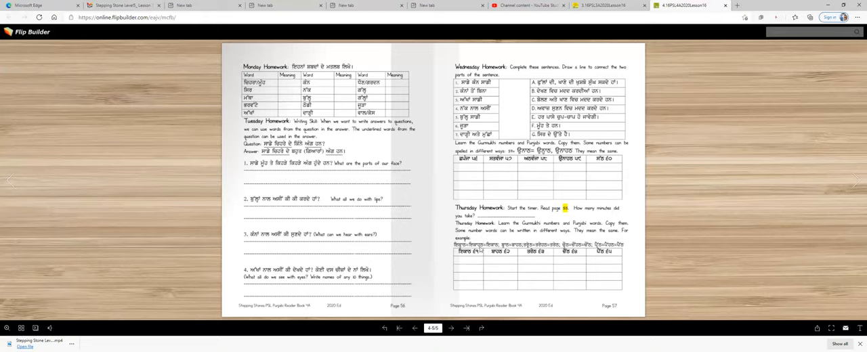
mouse_move(496, 260)
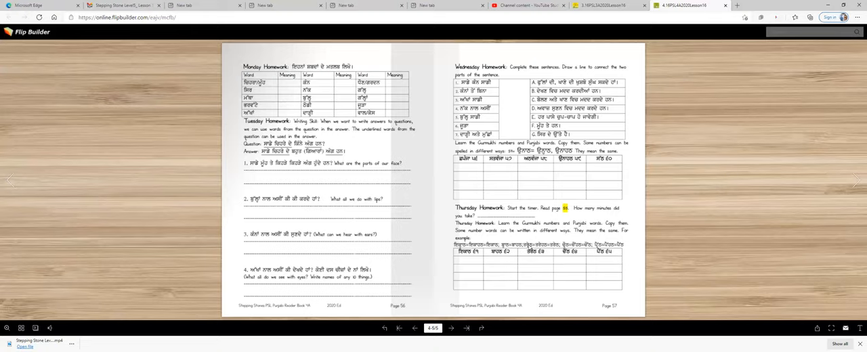
mouse_move(471, 272)
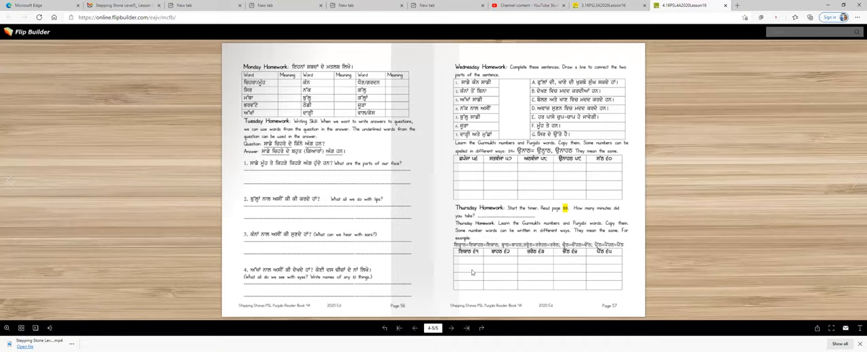
mouse_move(576, 285)
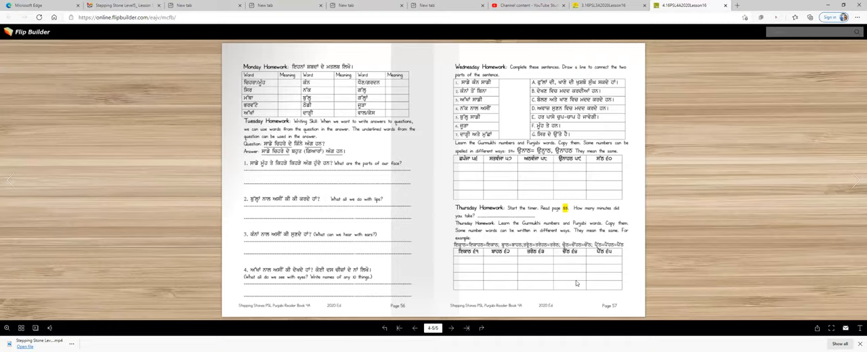